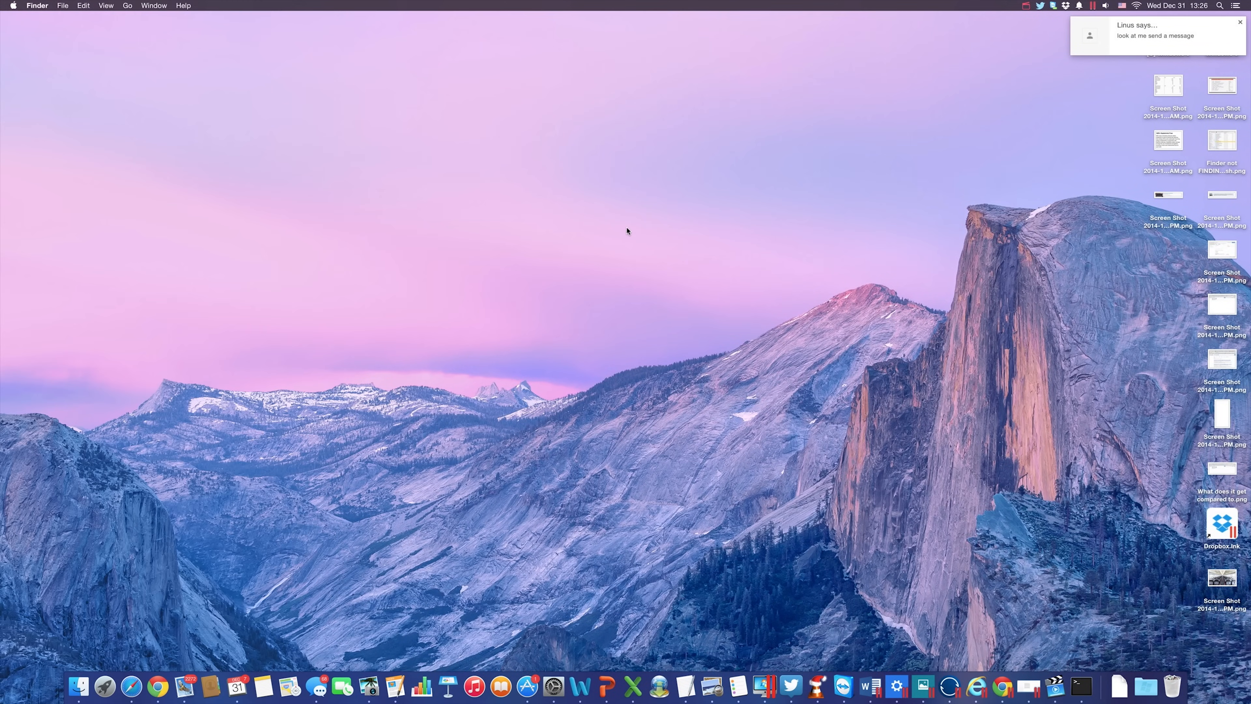
# Step: Show the Notification Center listing the Mail, Twitter and Facebook notifications
pyautogui.click(1242, 7)
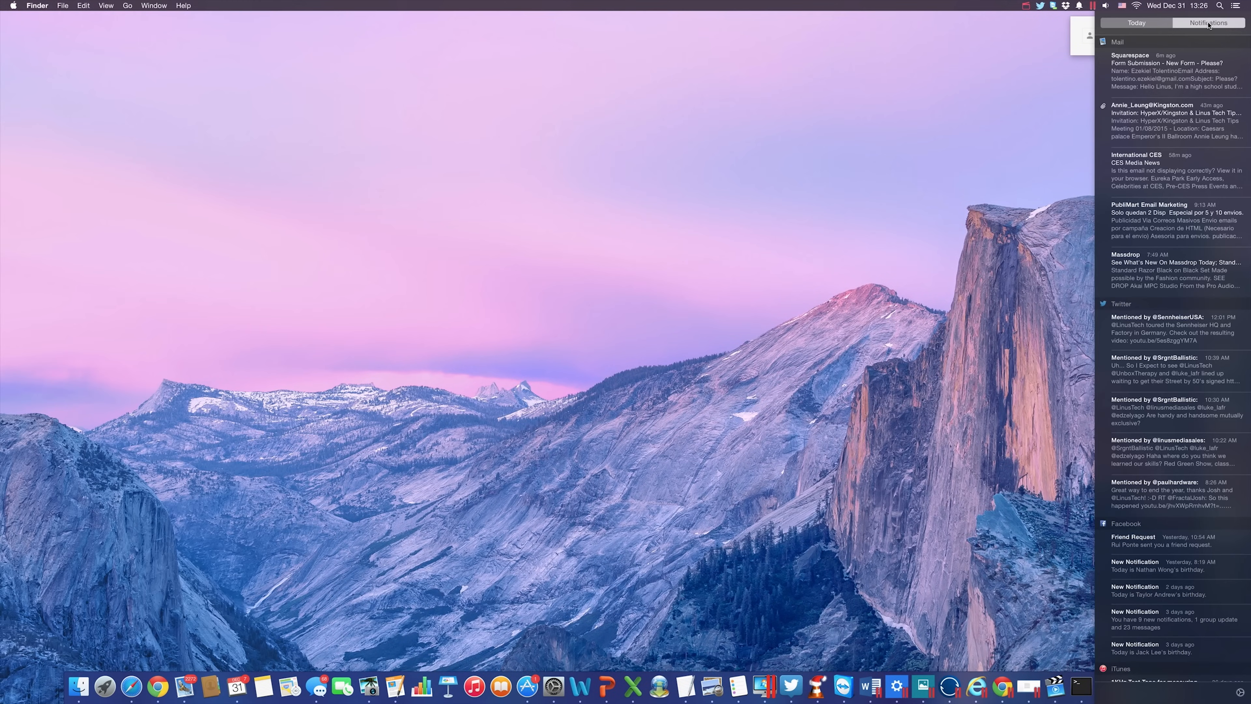